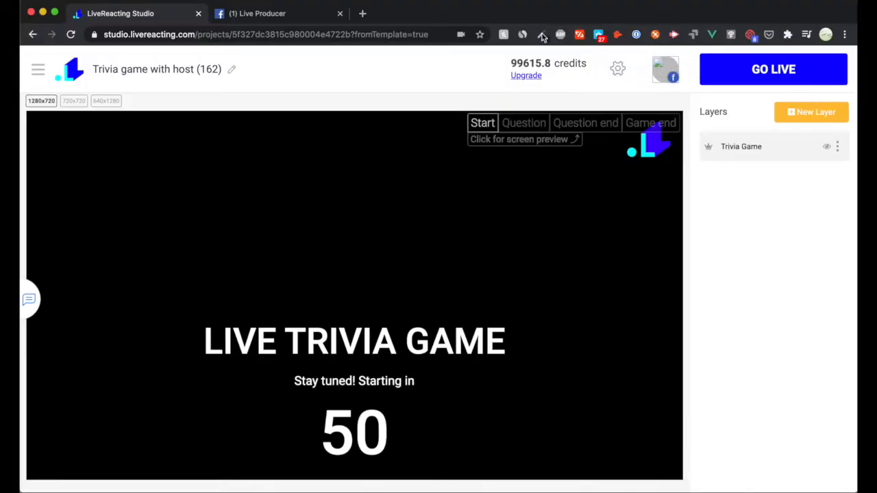
# Enable Plugin mode for OBS under Advanced settings and copy the plugin link to the clipboard
pyautogui.click(773, 68)
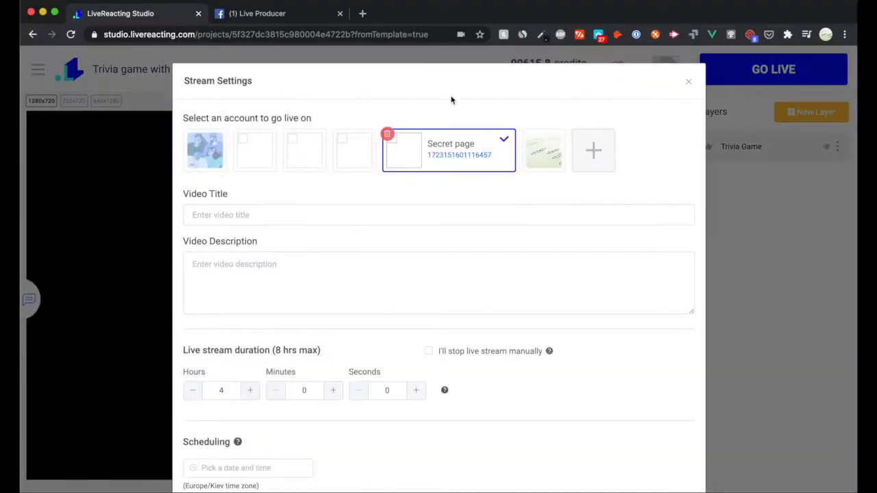
pyautogui.scroll(-3)
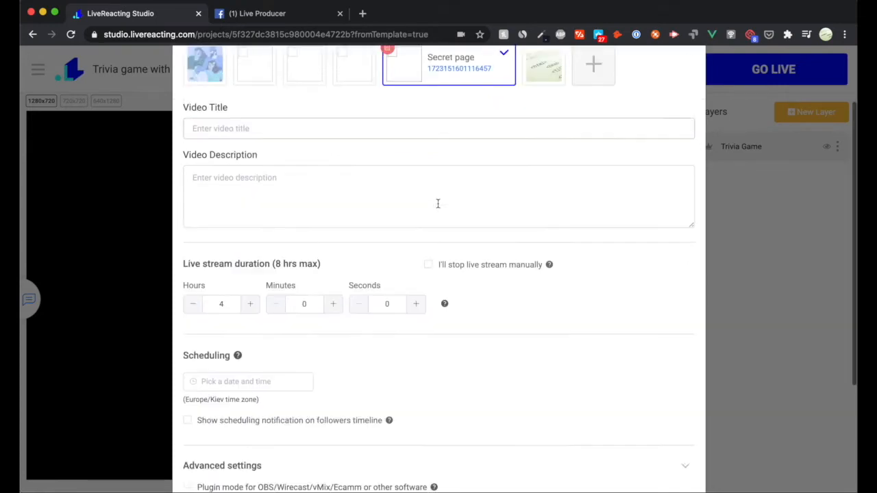
pyautogui.scroll(-3)
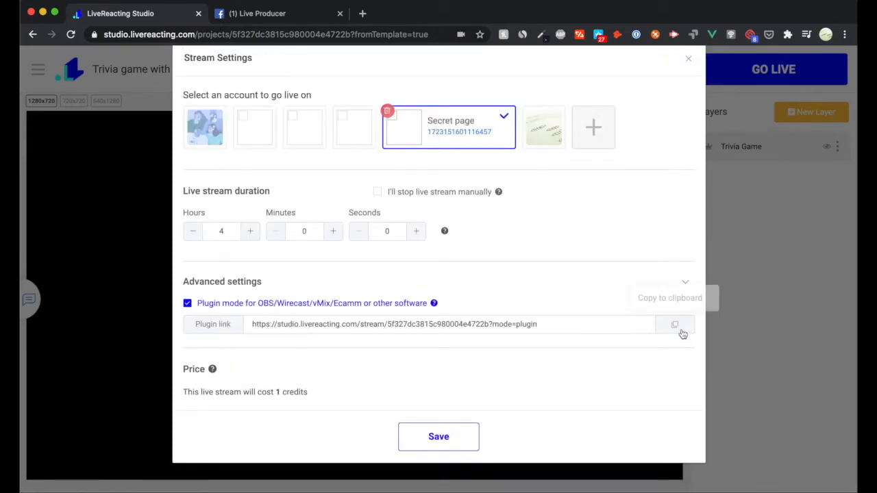
pyautogui.click(674, 323)
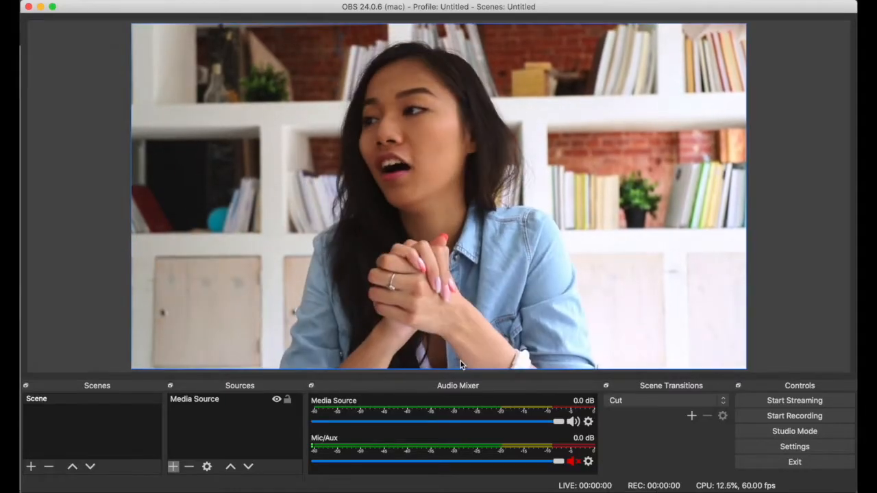
# Add a new Browser source named 'Trivia' to the OBS scene
pyautogui.click(173, 466)
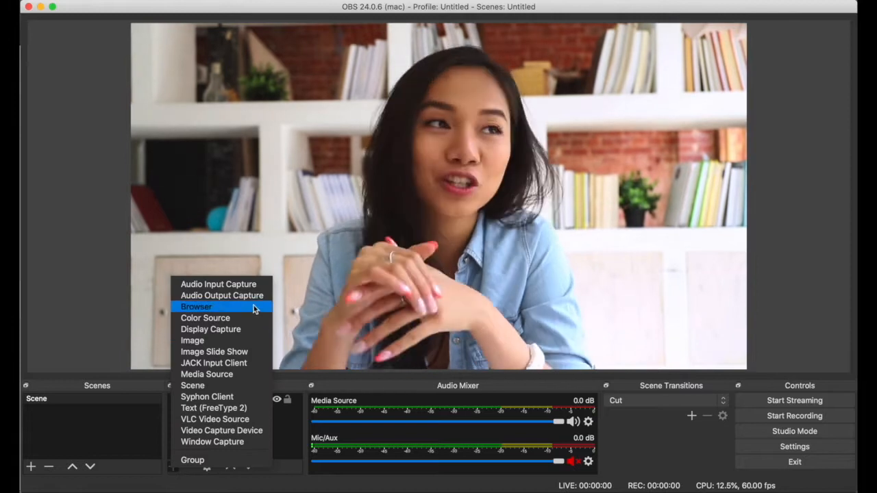
pyautogui.click(196, 307)
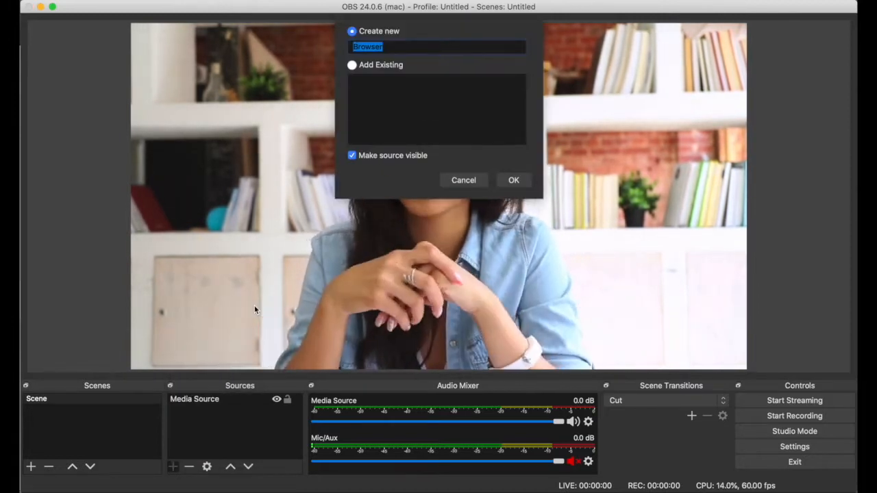
pyautogui.write('T')
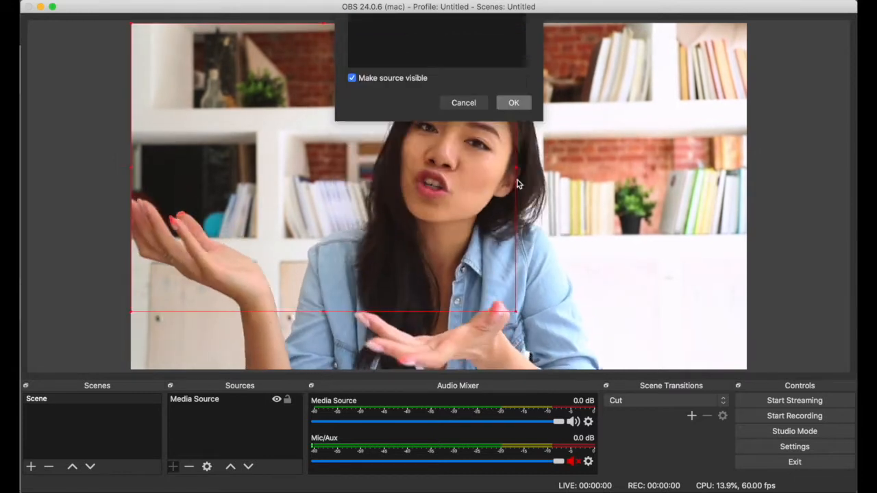
pyautogui.click(512, 101)
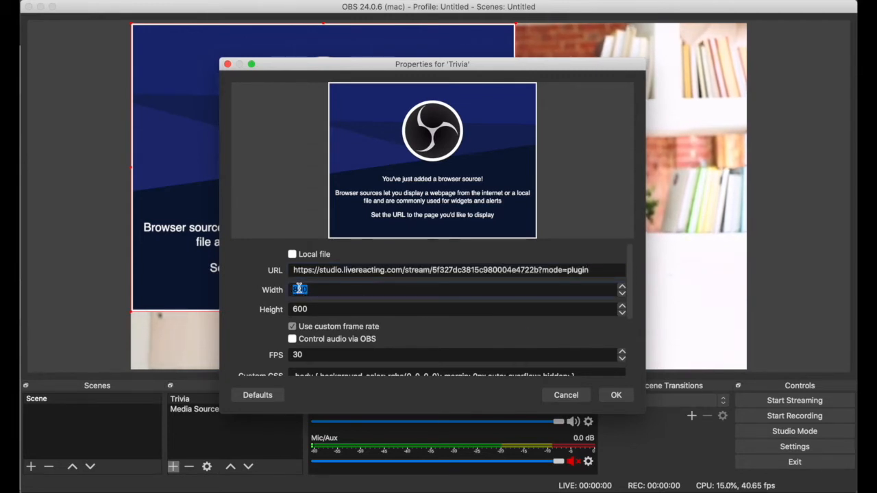
# Set the Trivia source to the pasted plugin URL at 1280×720 and apply so it connects
pyautogui.write('1280')
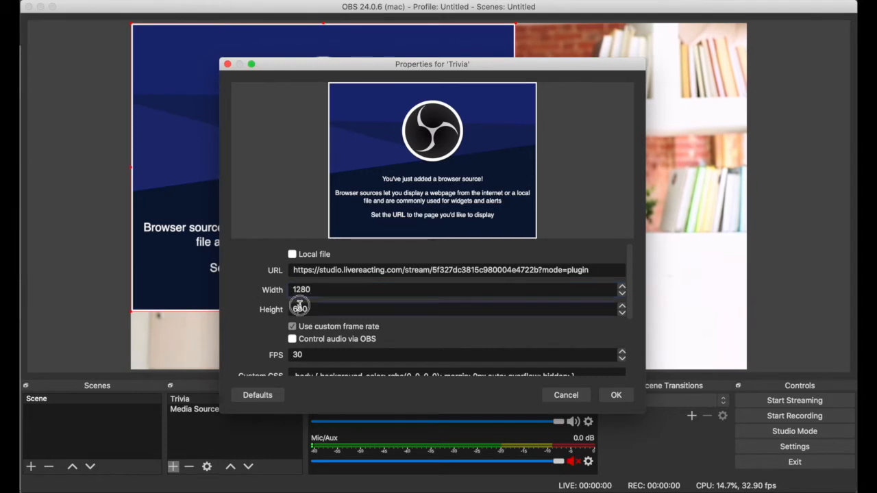
pyautogui.write('720')
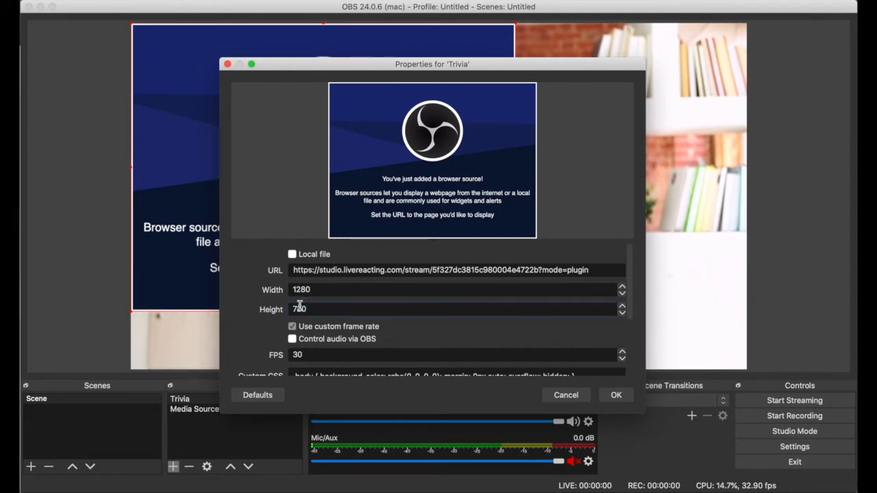
pyautogui.click(615, 395)
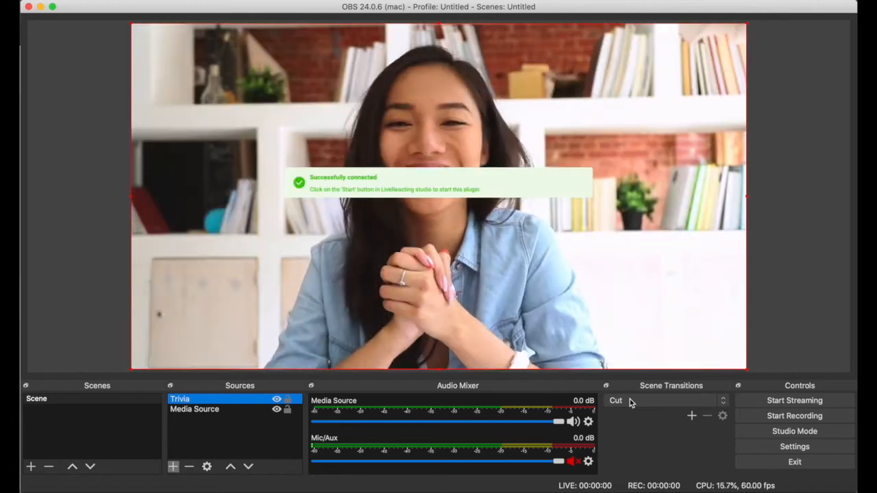
pyautogui.click(795, 400)
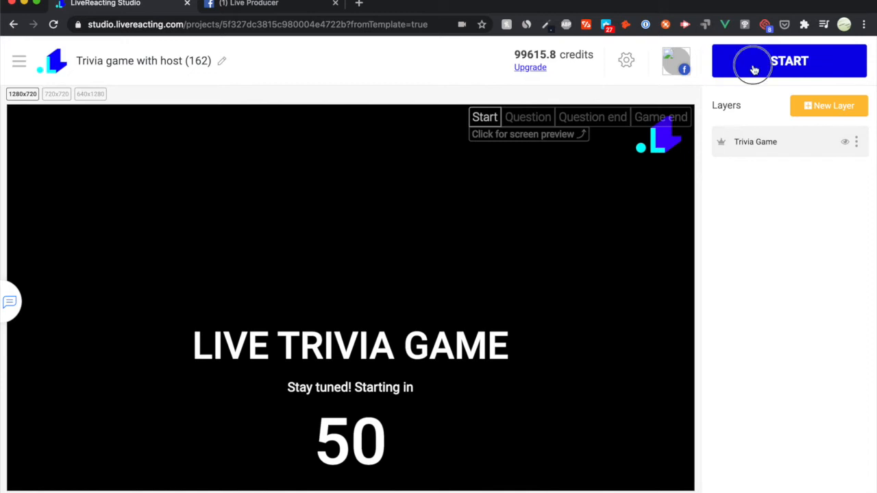
# Start the trivia broadcast so the stream timer and 49-second countdown run
pyautogui.click(789, 61)
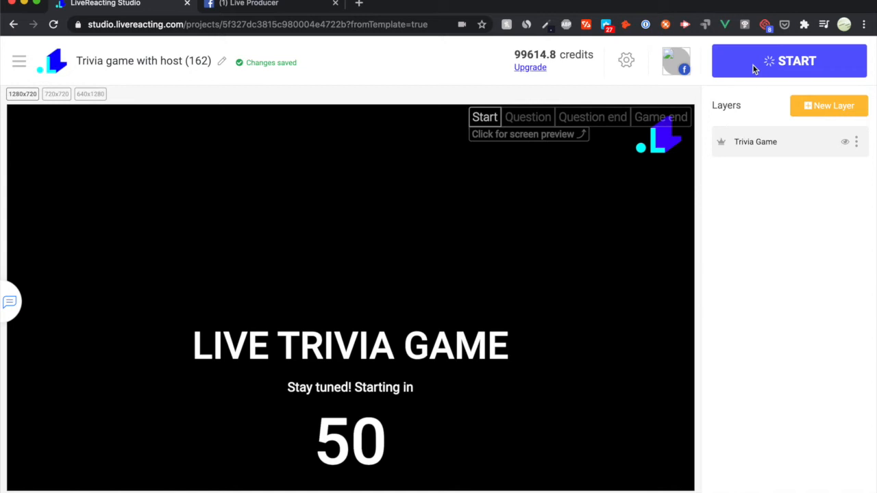
pyautogui.click(789, 60)
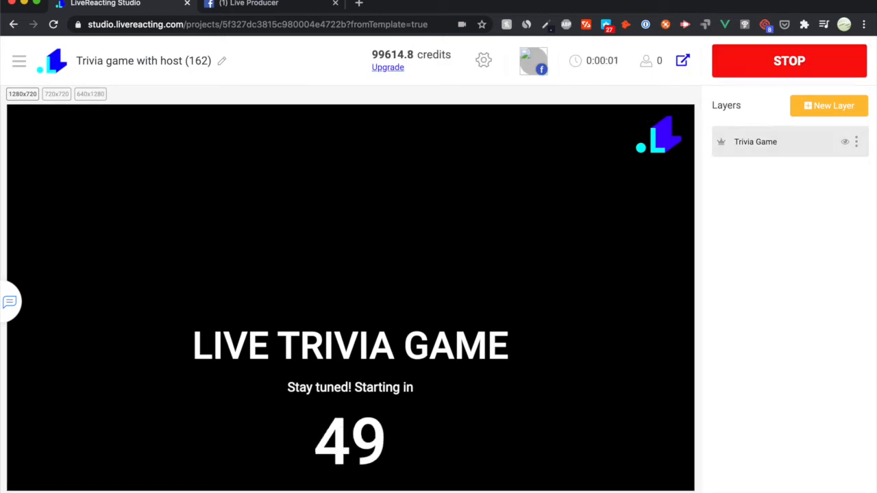